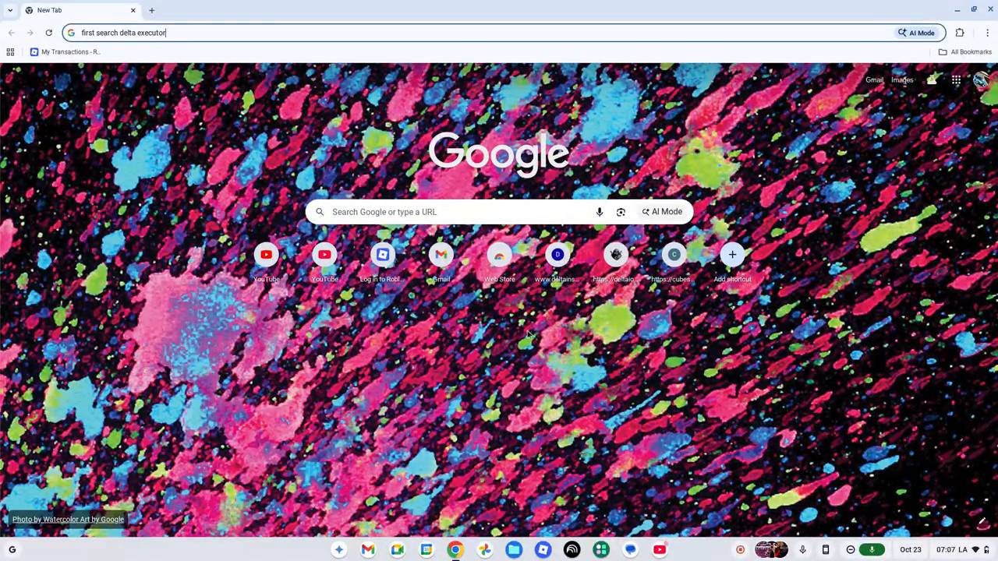
mouse_move(365, 143)
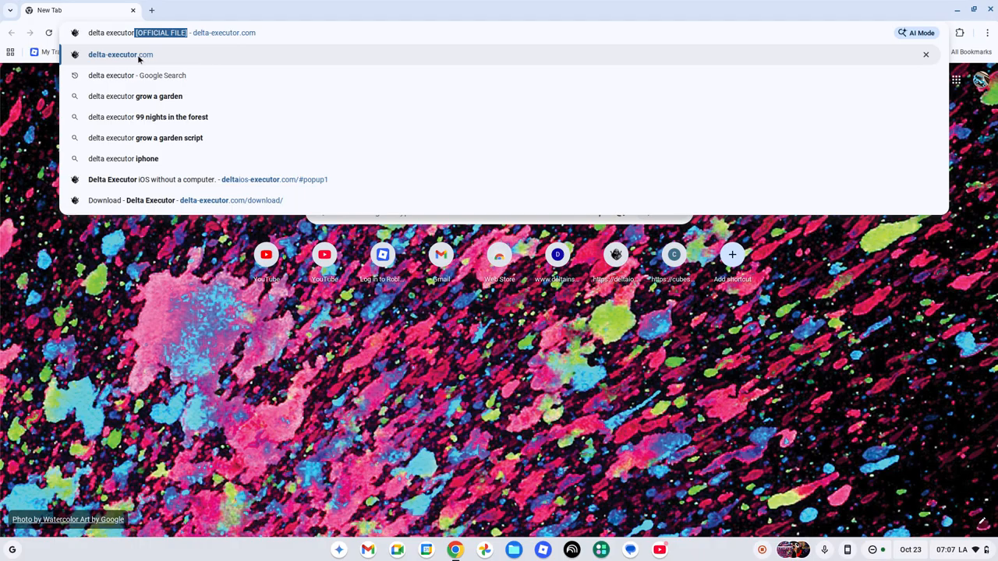
Step: Go to delta-executor.com's Android page and dismiss the full-page ad
click(120, 55)
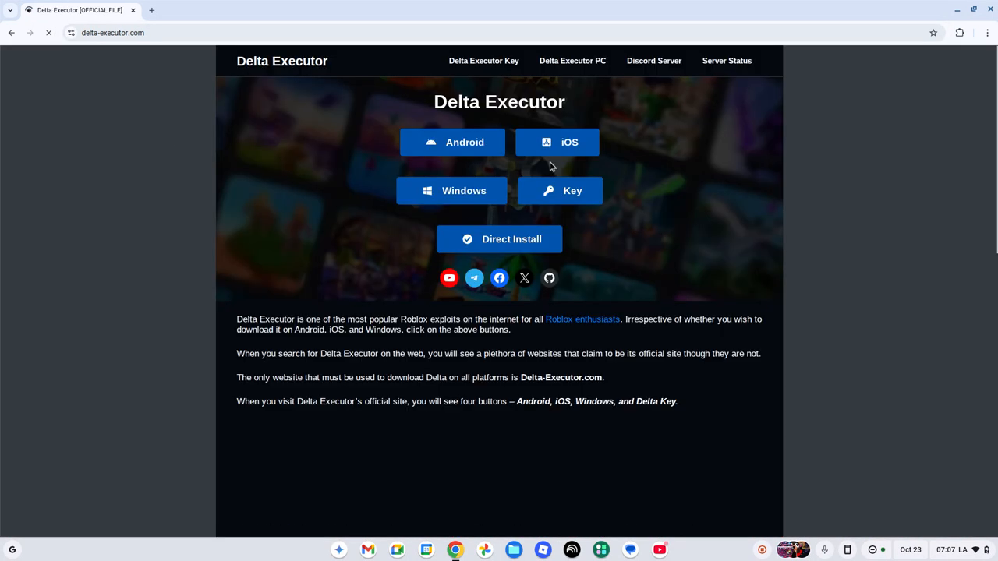
click(453, 141)
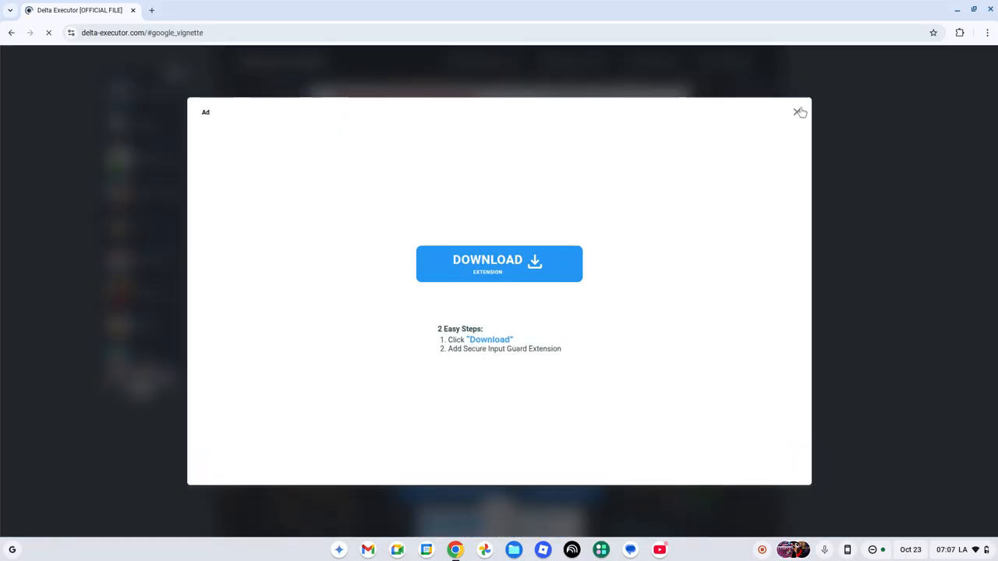
click(800, 112)
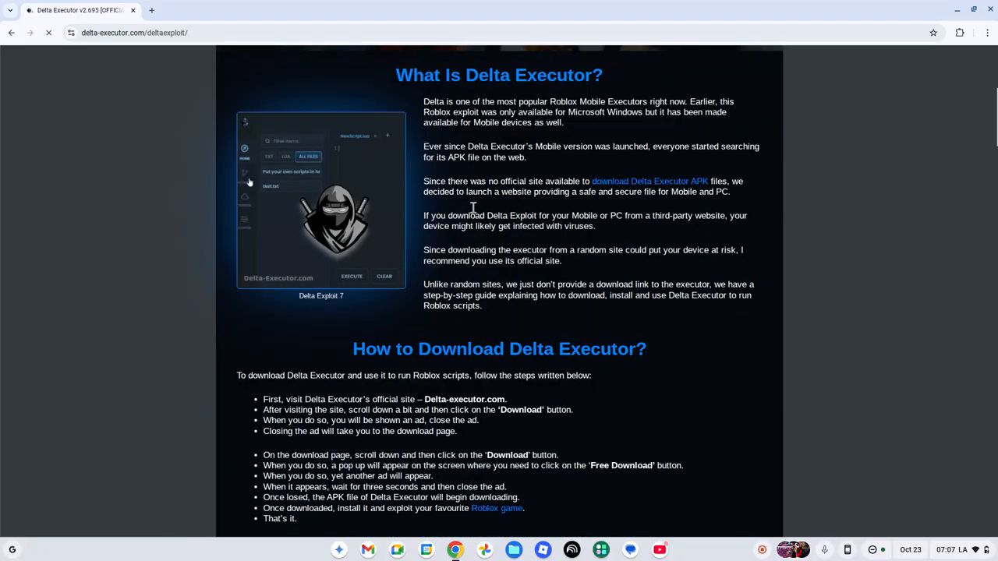
Step: Scroll to the download guide and follow its Download link
scroll(down, 3)
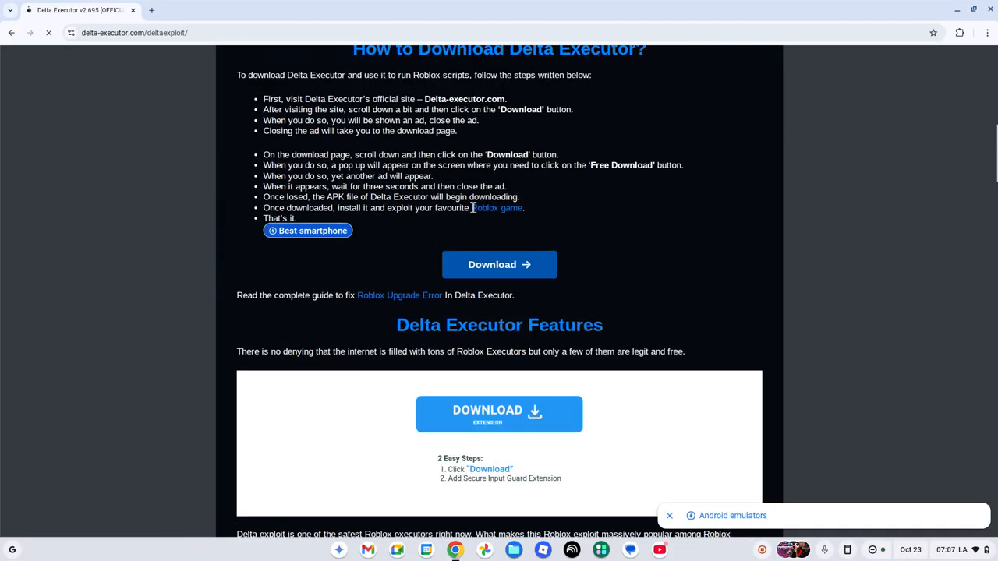
scroll(down, 3)
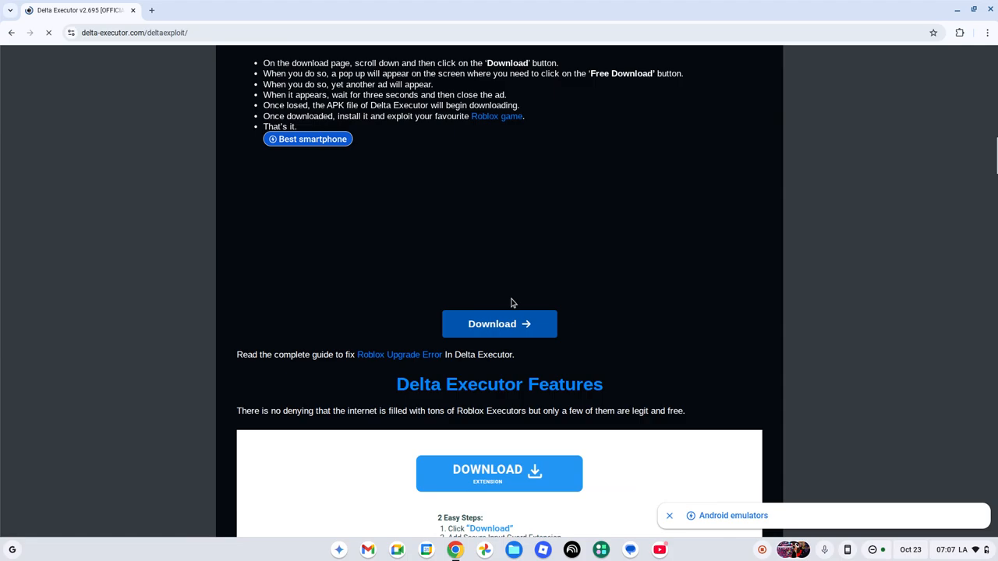
click(499, 323)
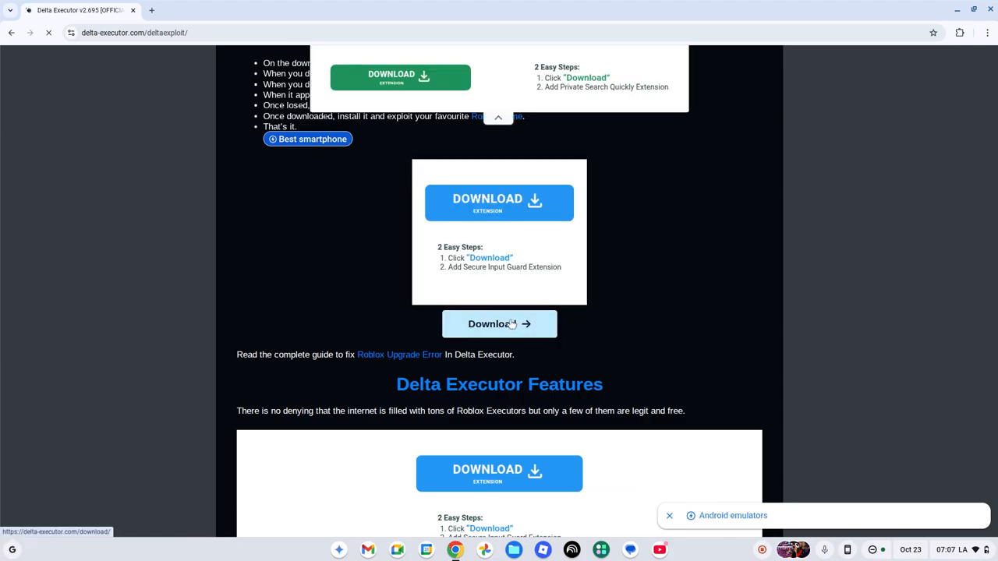
Step: Reach the Download (v2.695) button on the download page and close the pop-up ad
click(499, 323)
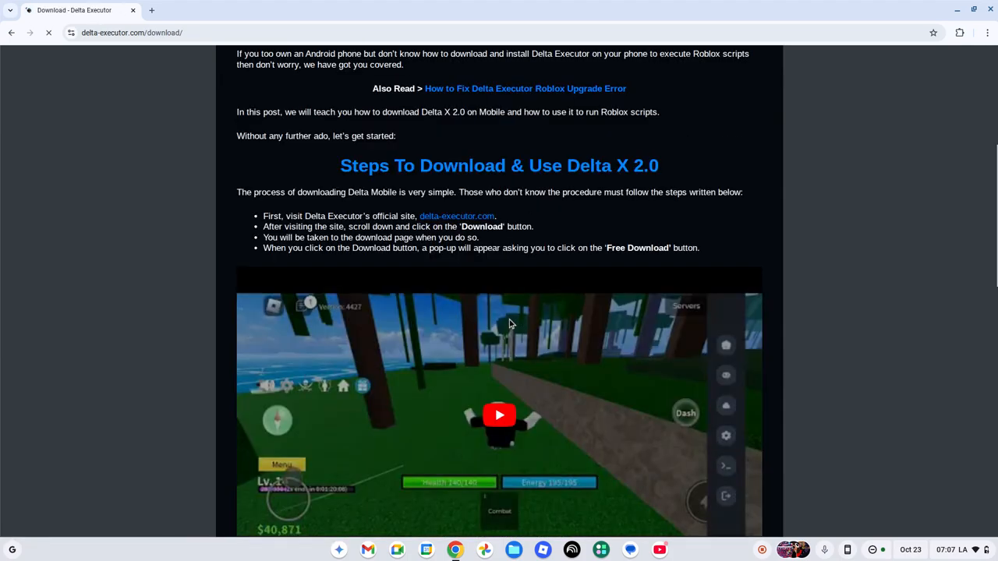
scroll(down, 3)
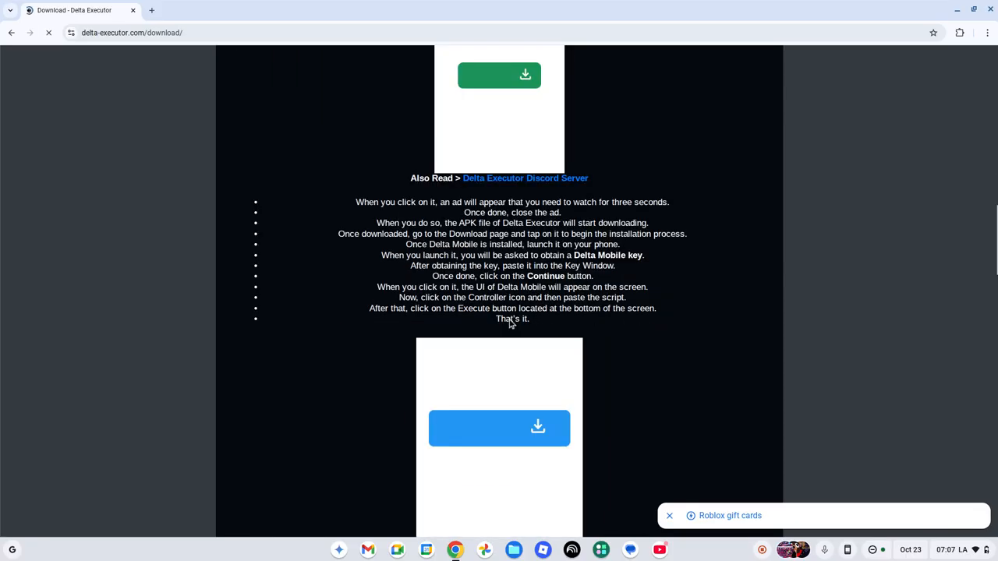
scroll(down, 3)
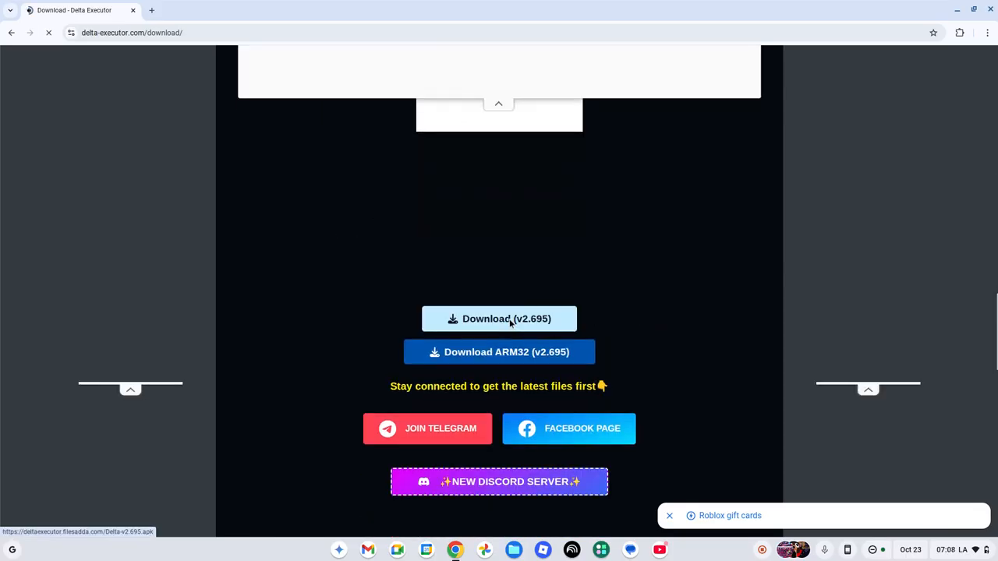
click(499, 318)
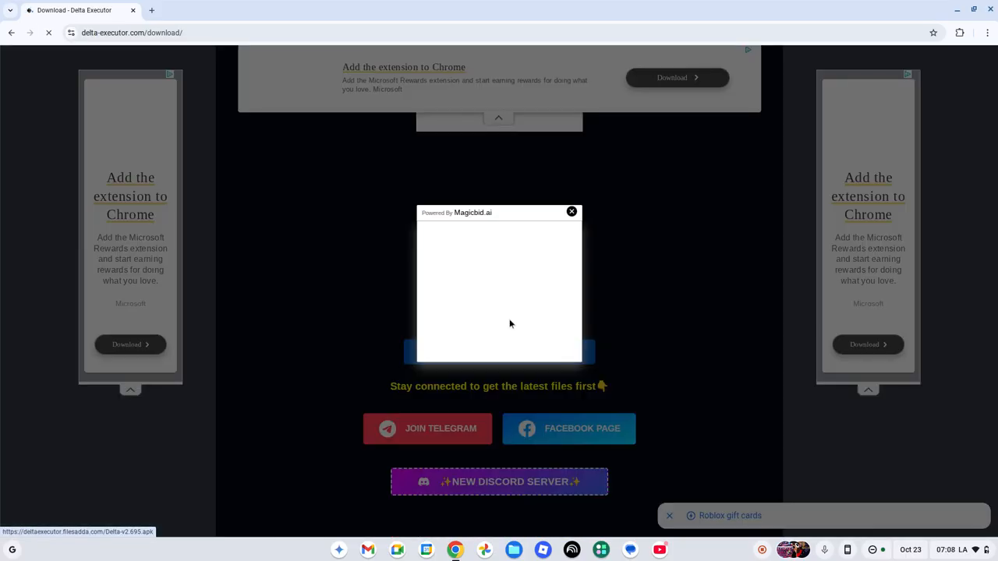
click(571, 212)
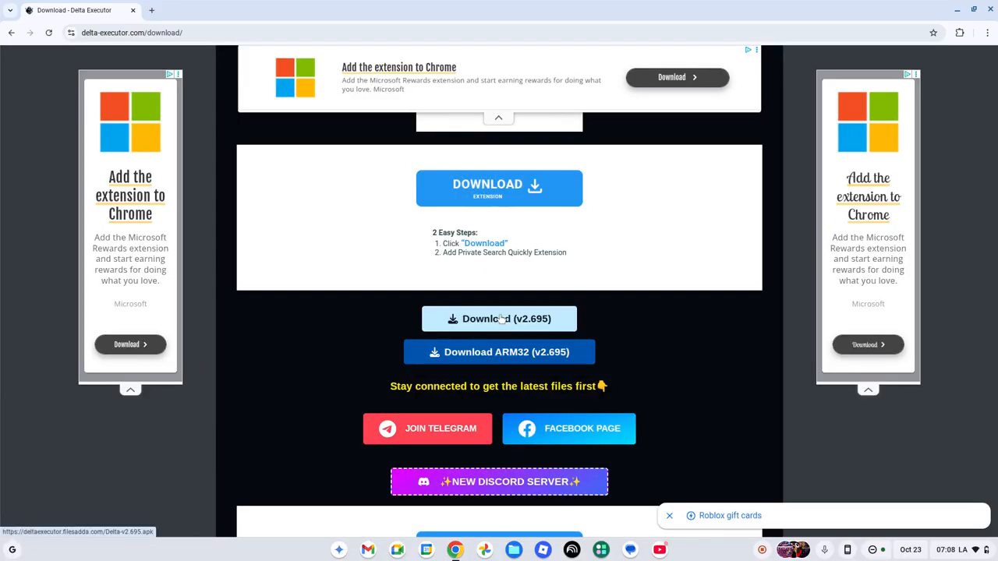
mouse_move(512, 336)
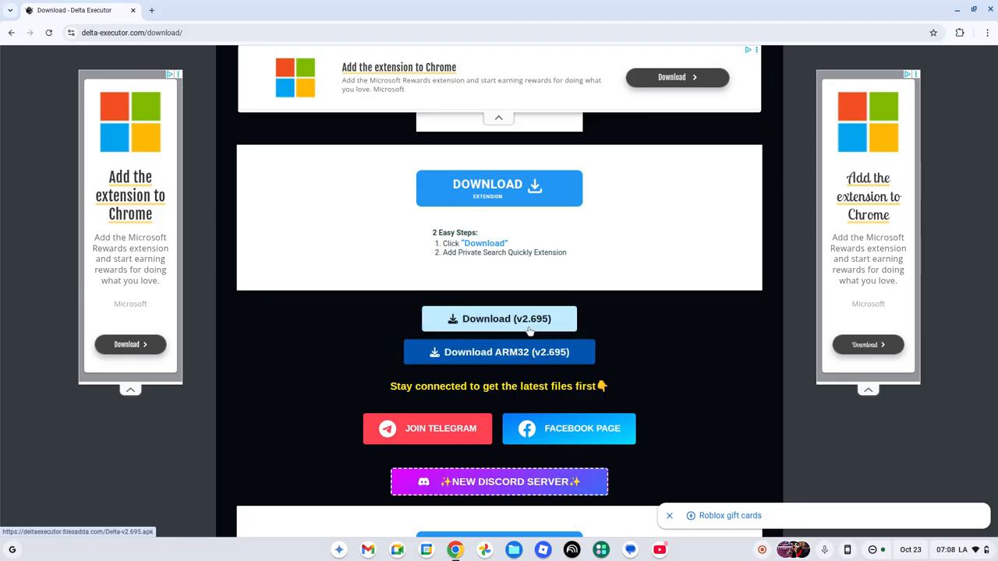
Step: Choose Free Download for v2.695, watch the rewarded ad and close it
click(499, 318)
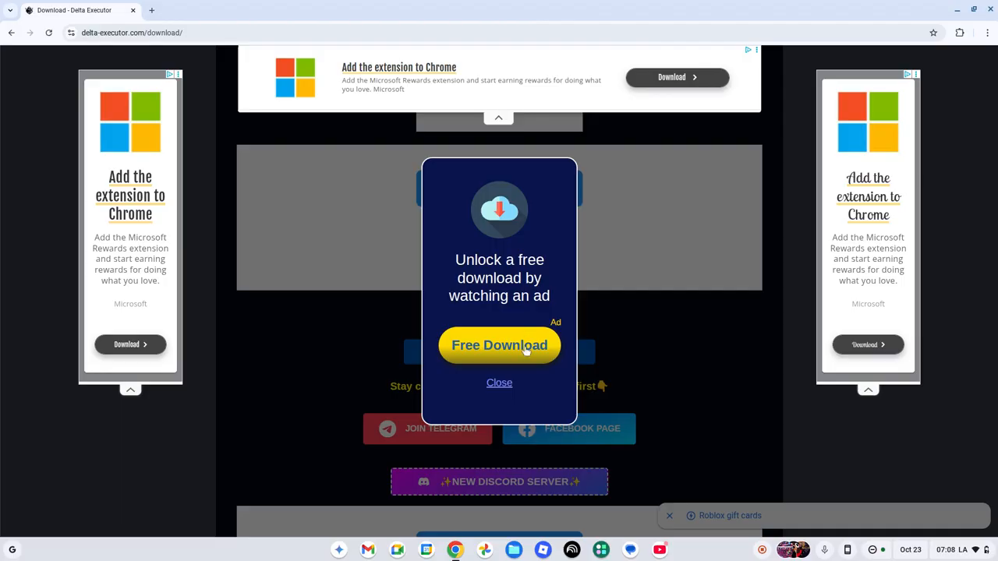
click(499, 346)
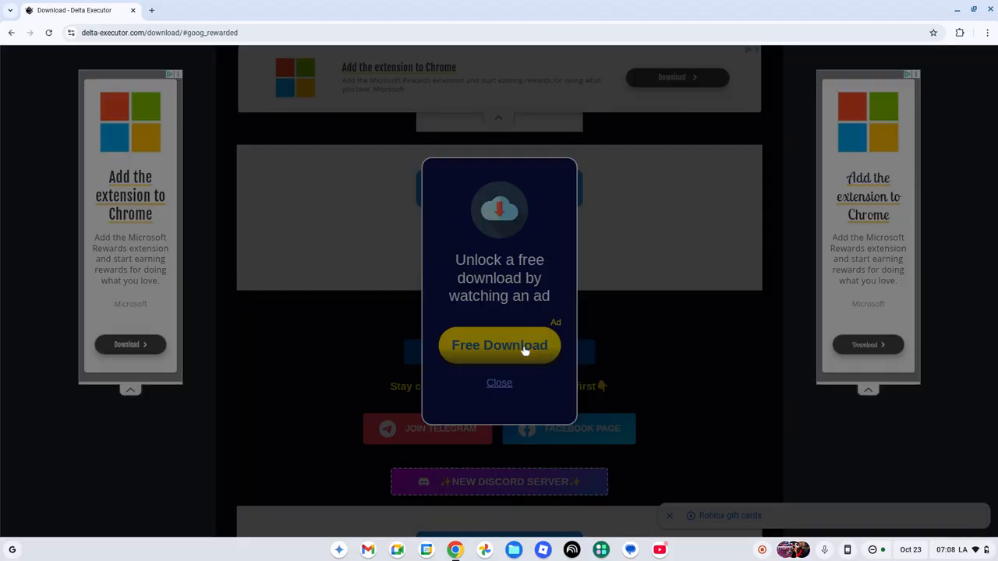
click(499, 344)
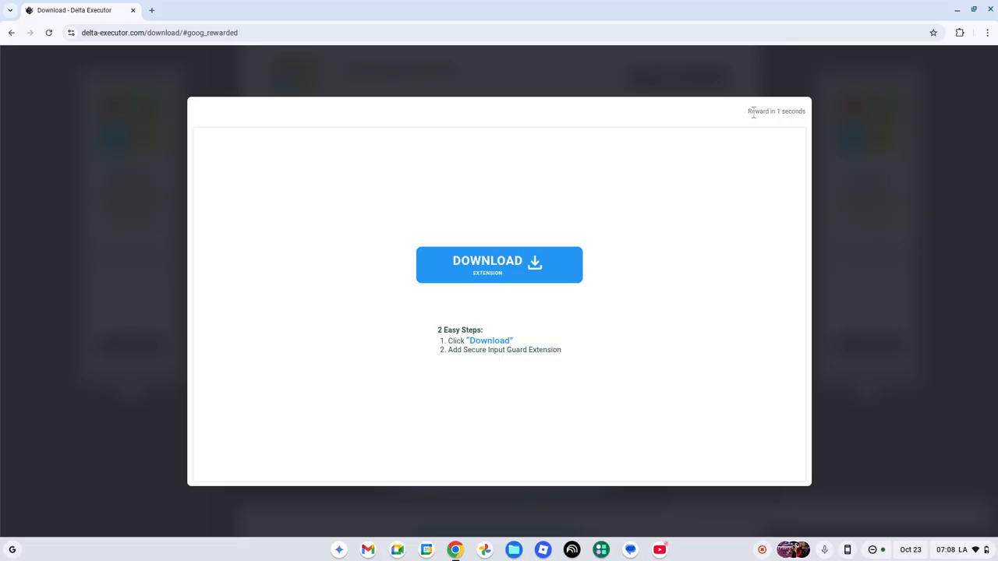
mouse_move(802, 112)
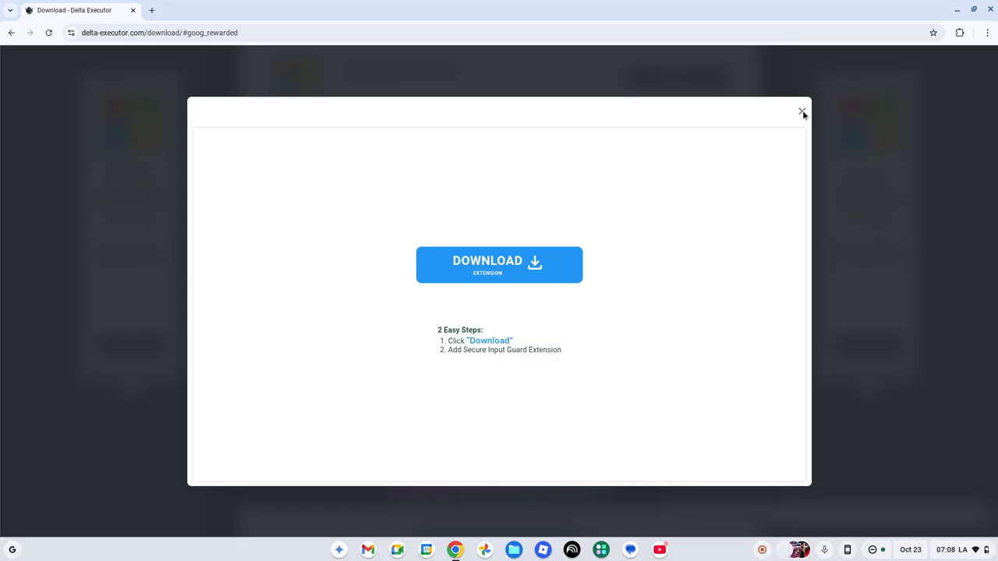
click(802, 113)
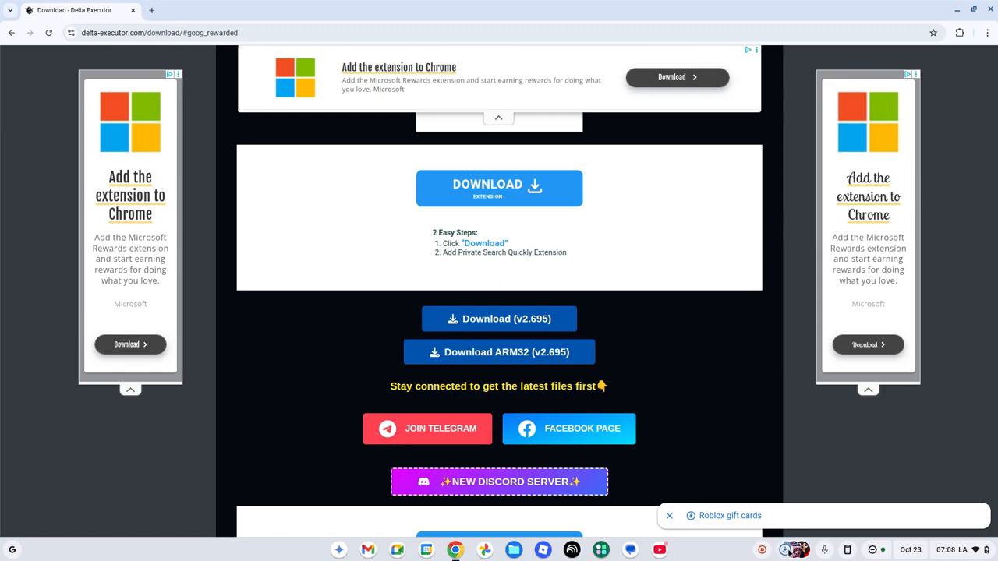
mouse_move(698, 538)
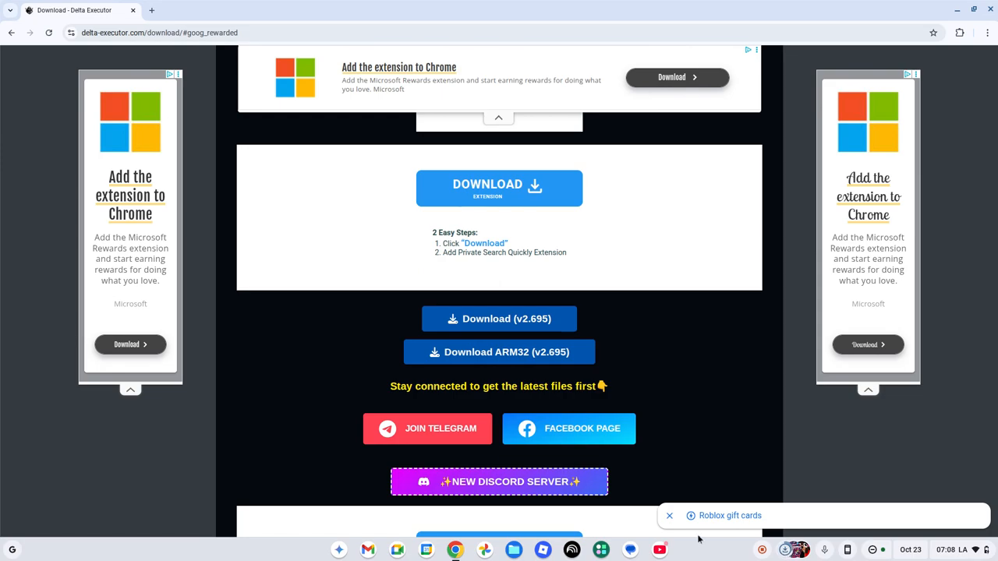
mouse_move(686, 506)
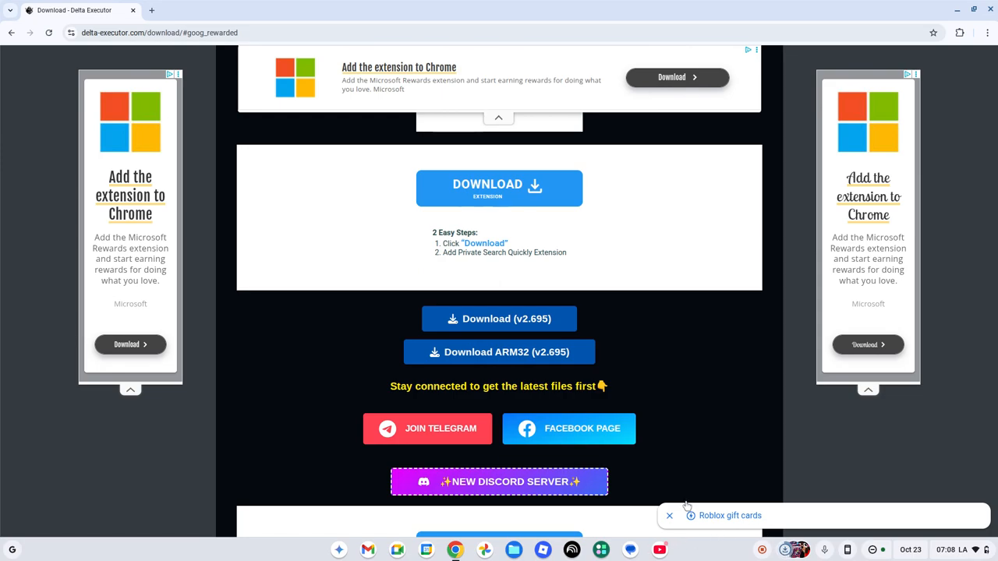
mouse_move(907, 186)
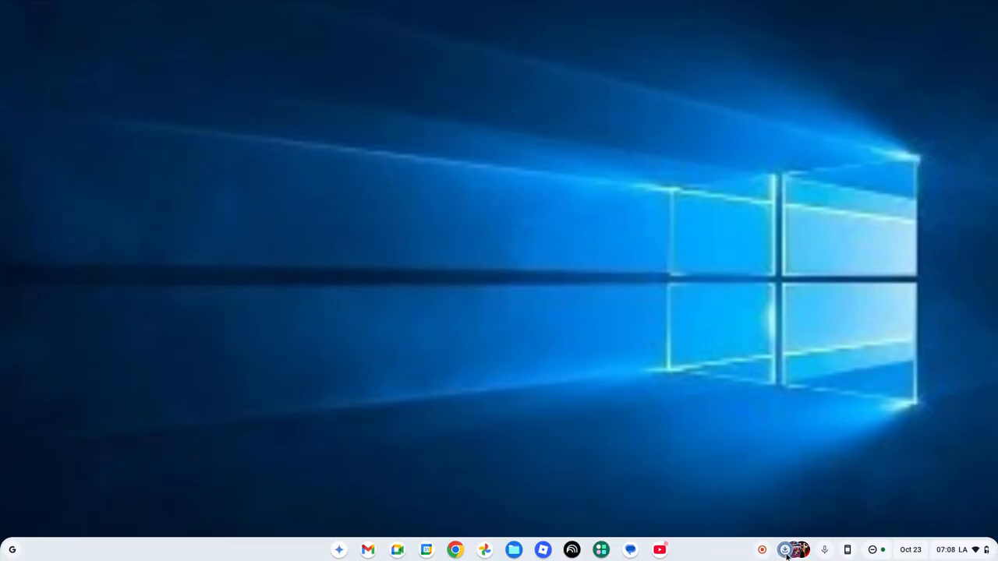
mouse_move(492, 559)
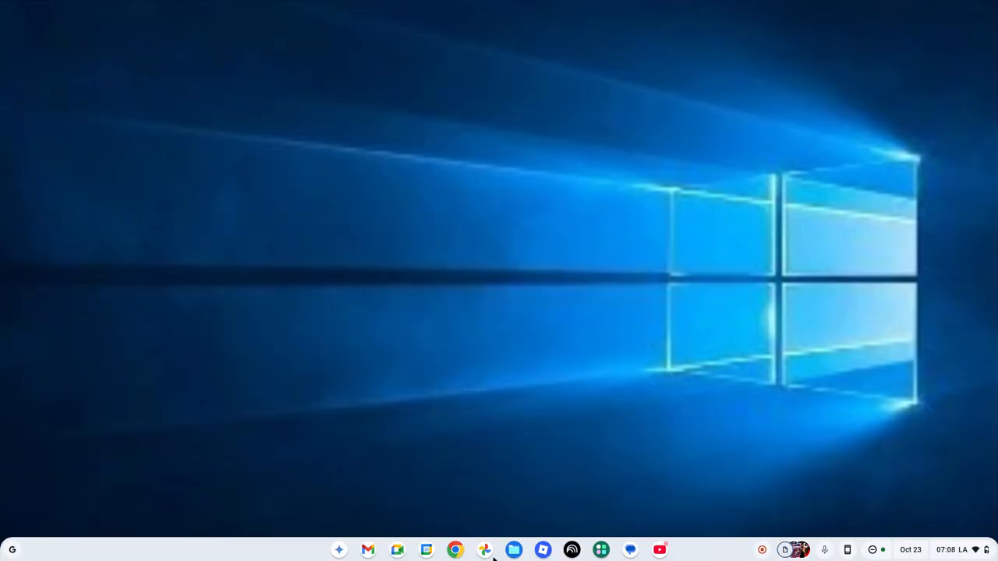
click(515, 549)
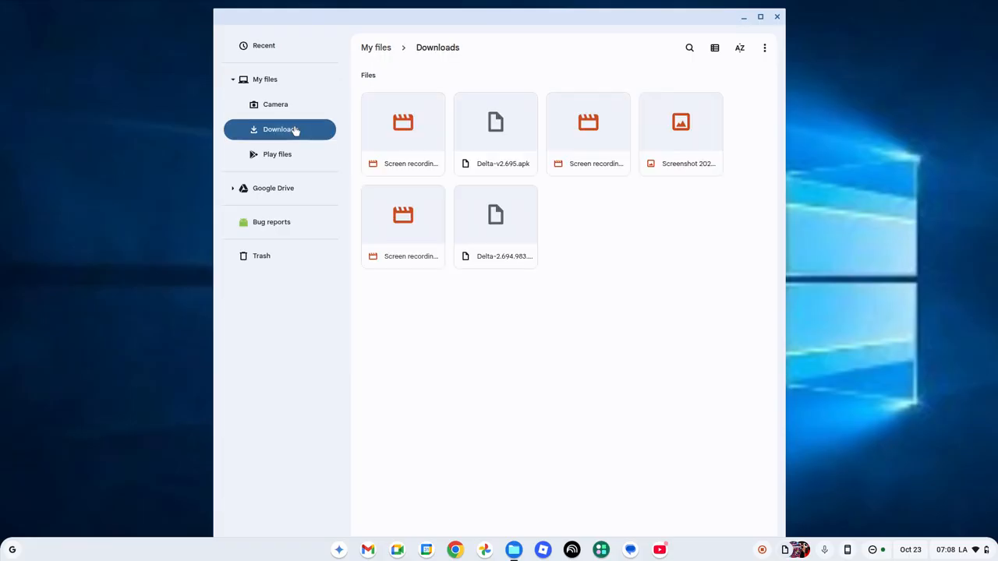
mouse_move(461, 122)
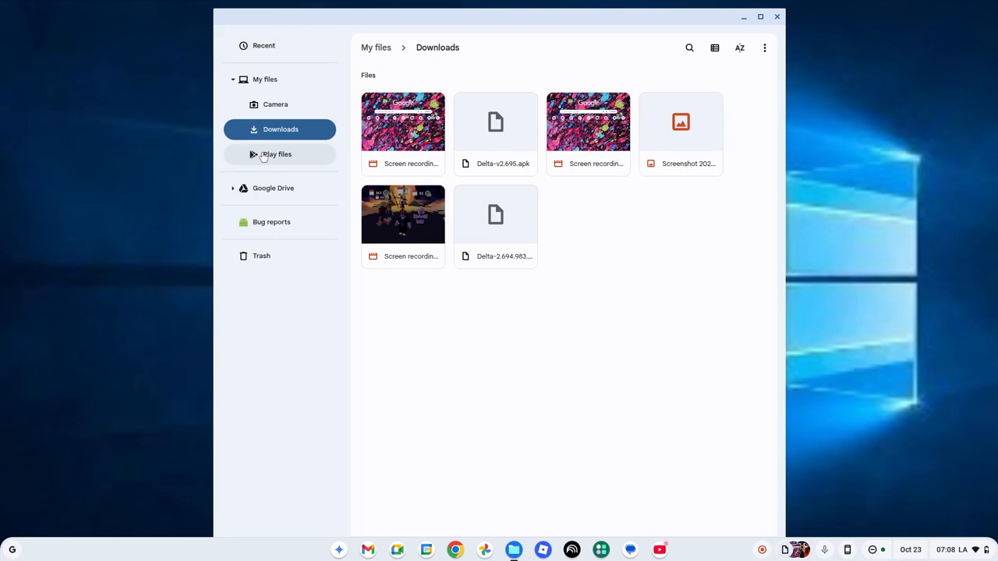
click(275, 103)
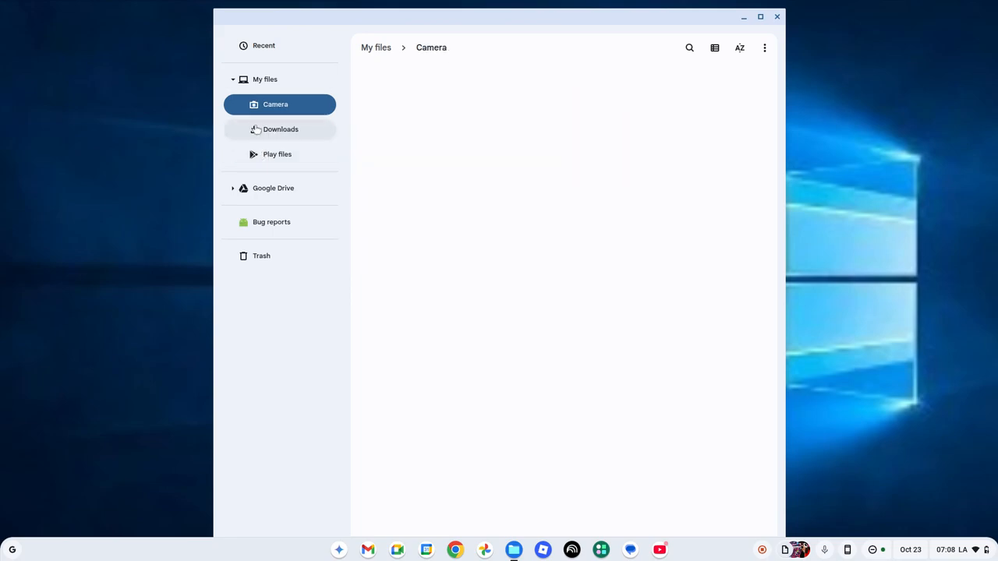
click(281, 128)
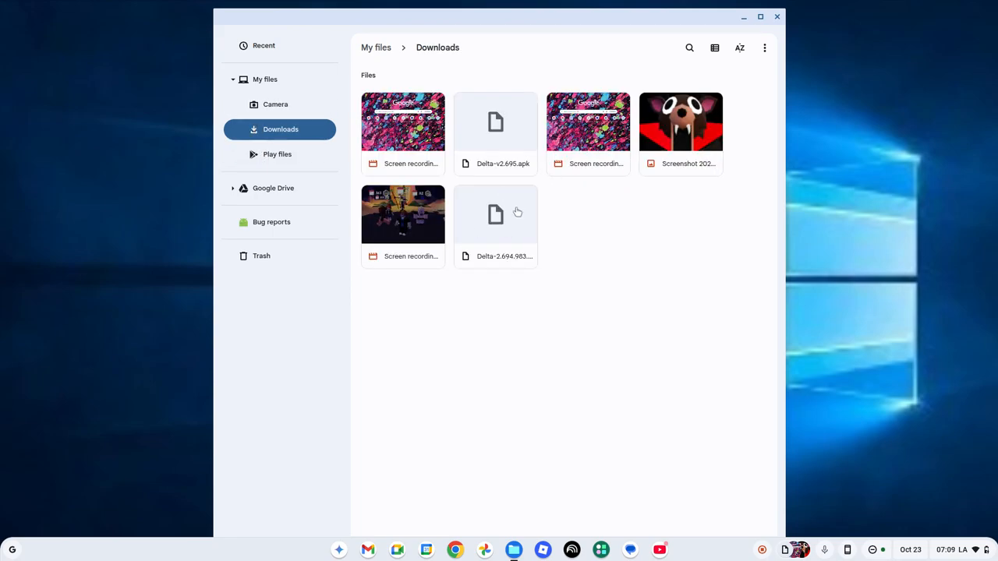
mouse_move(480, 218)
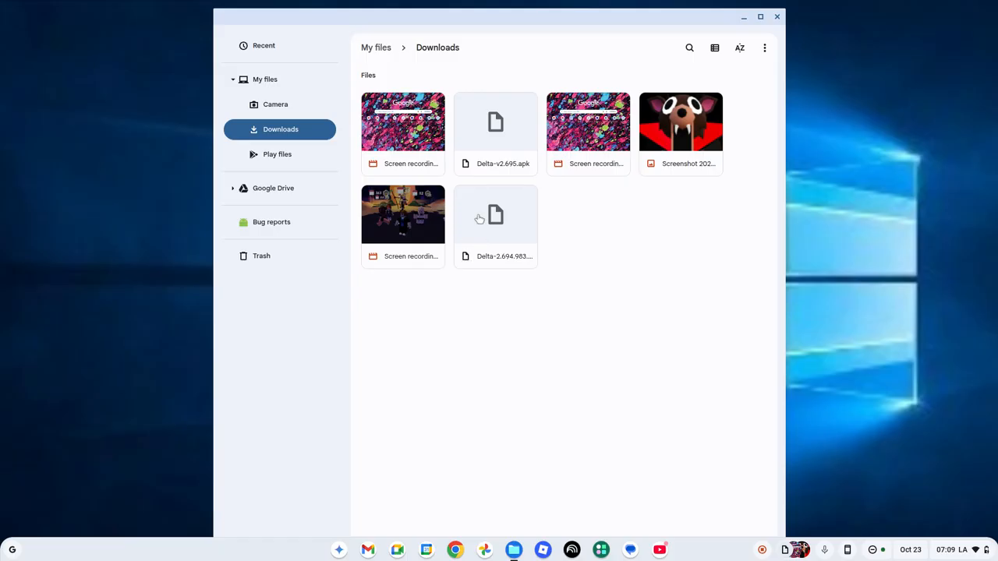
mouse_move(502, 106)
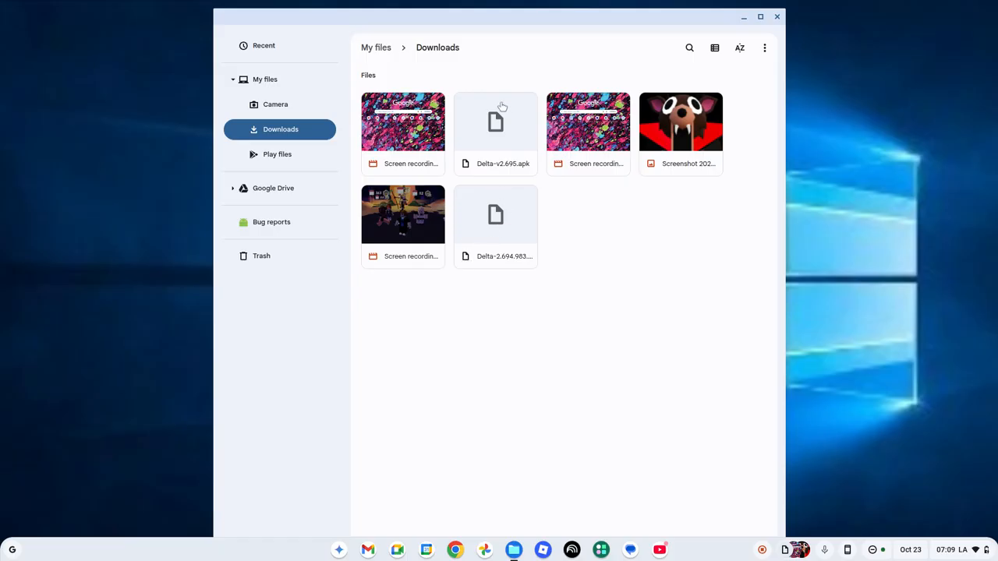
mouse_move(506, 233)
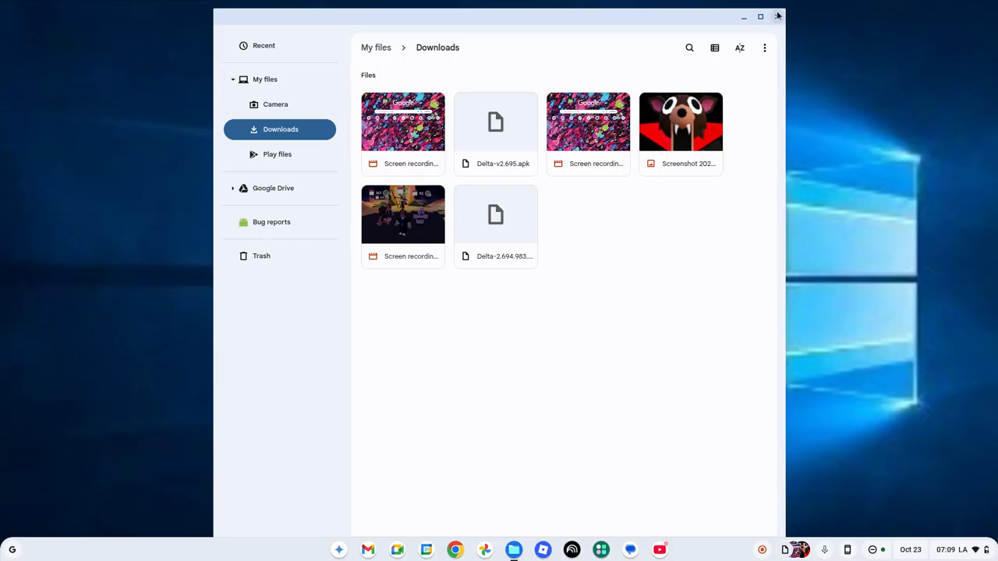
click(776, 16)
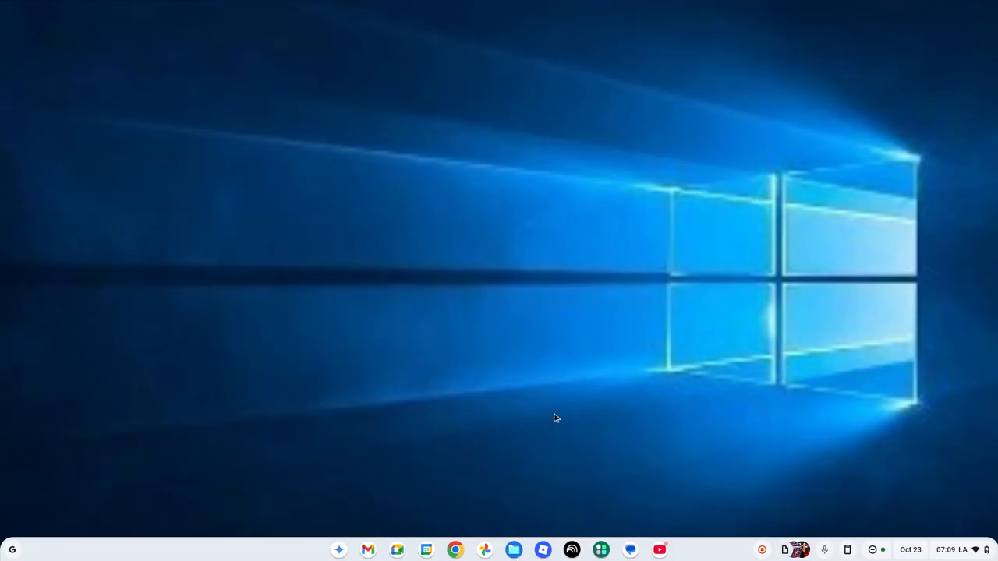
mouse_move(568, 459)
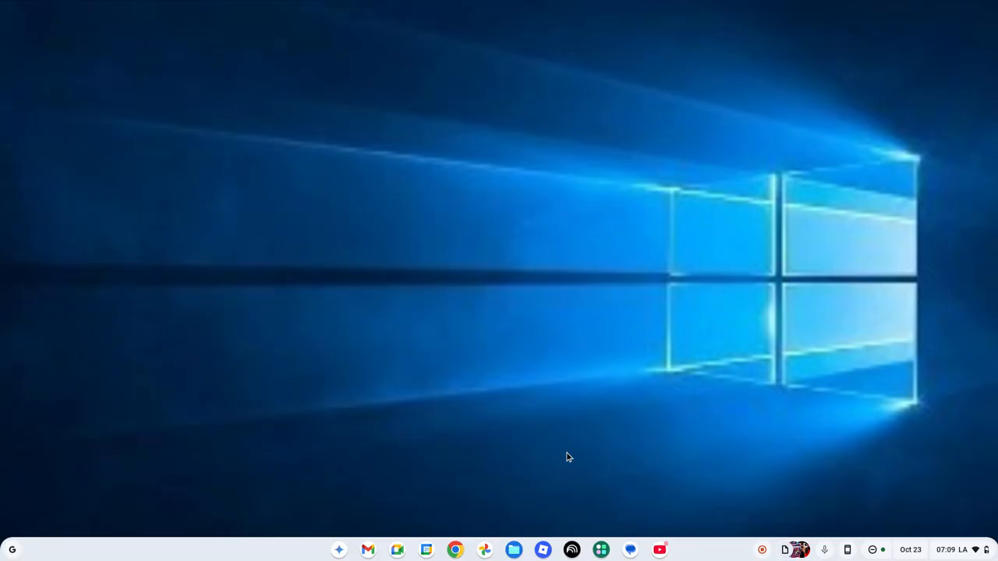
mouse_move(514, 551)
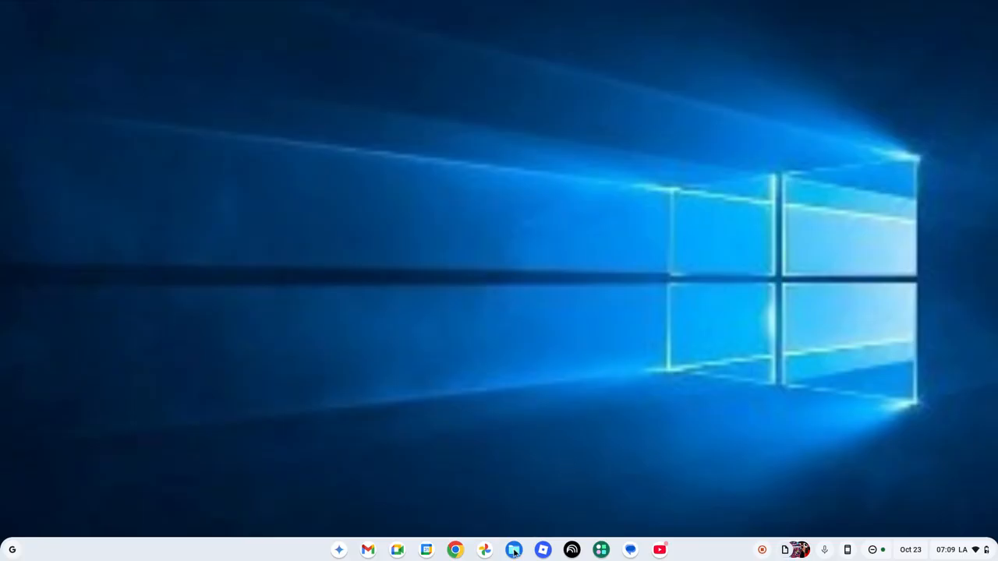
Step: Show Delta-v2.695.apk selected in the Files Downloads folder
click(513, 548)
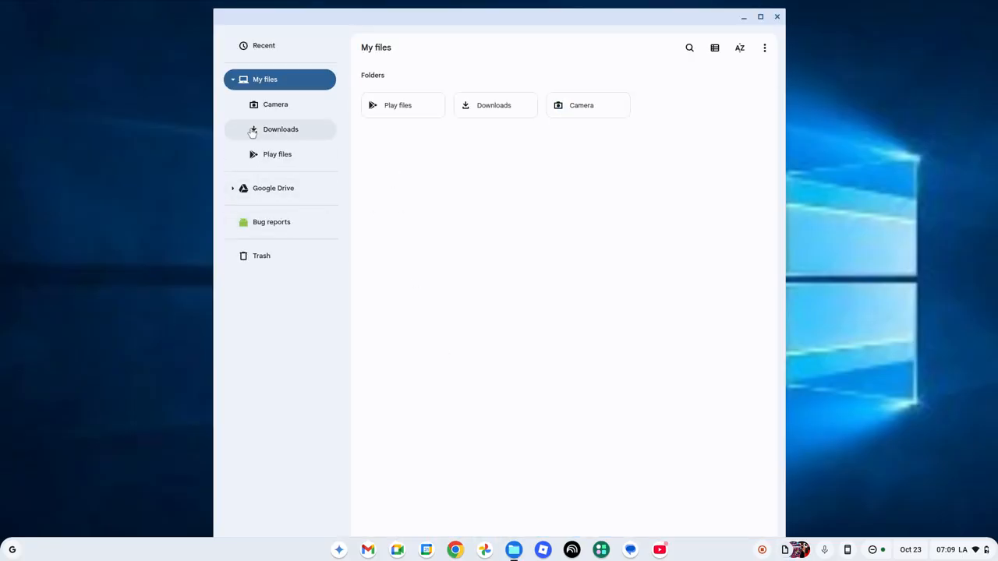
click(280, 128)
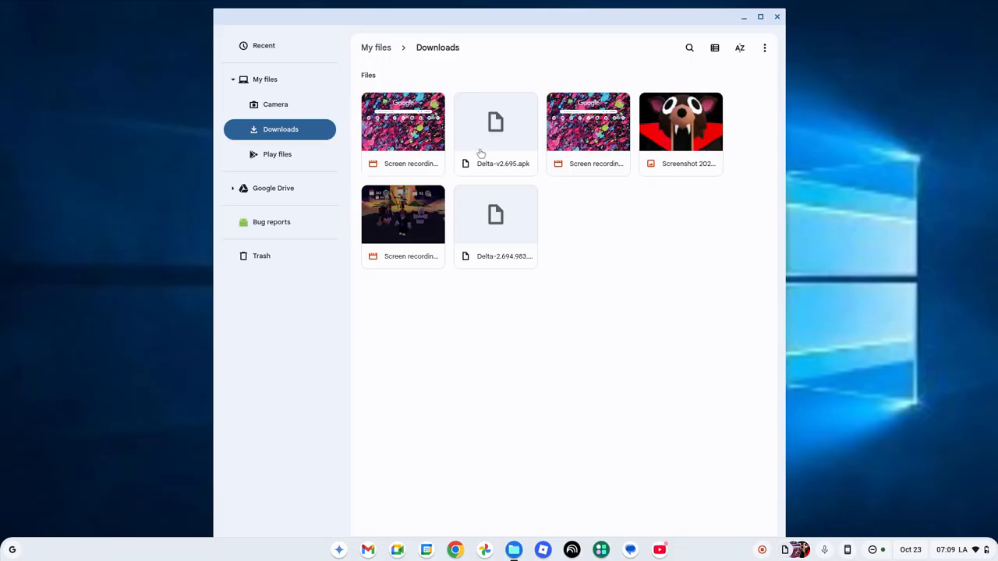
click(496, 133)
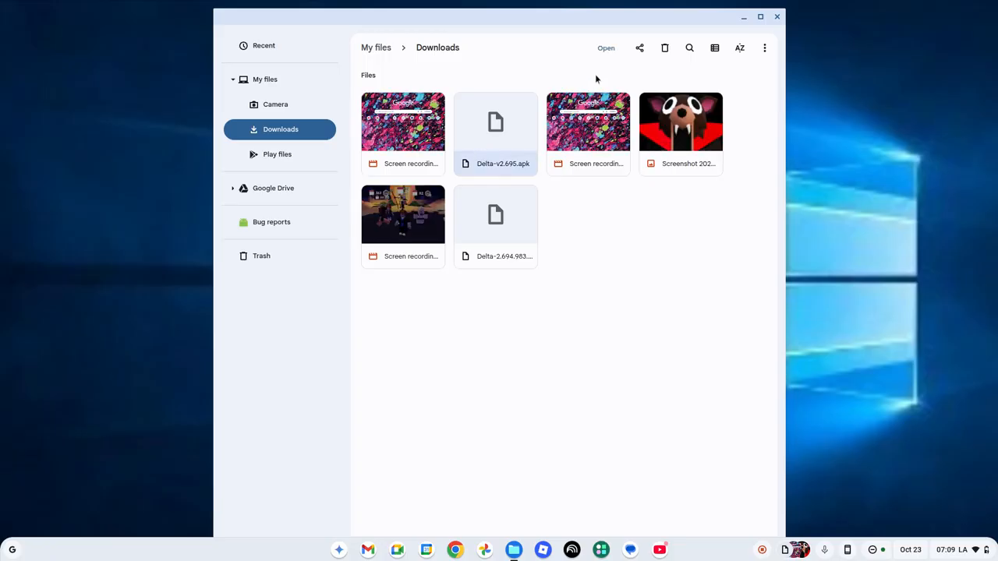
mouse_move(228, 515)
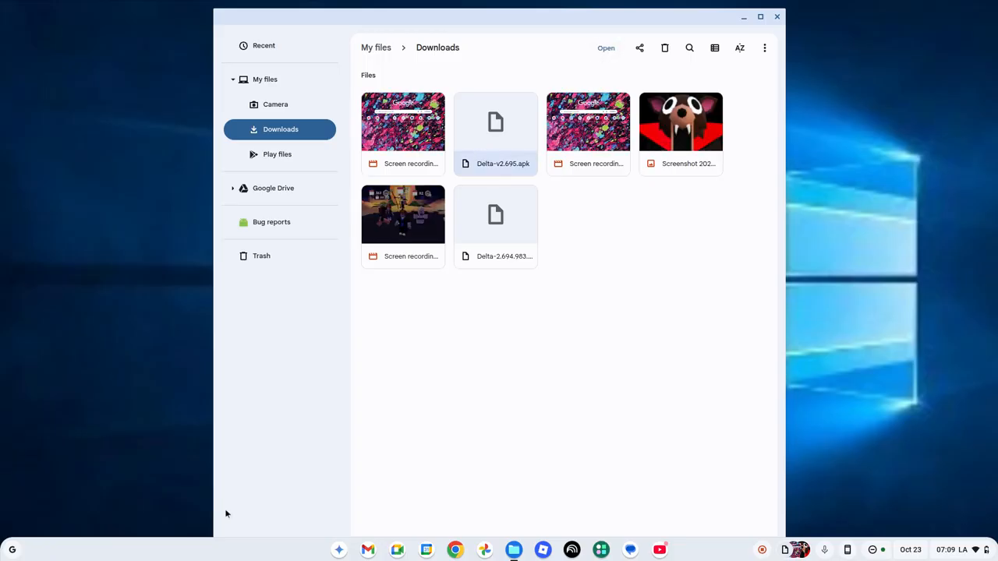
mouse_move(669, 456)
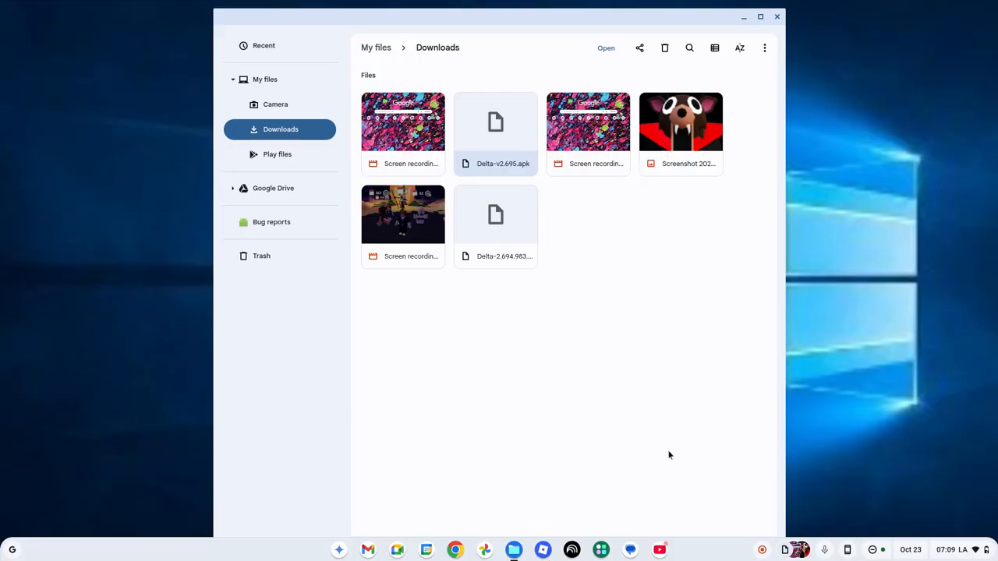
mouse_move(619, 29)
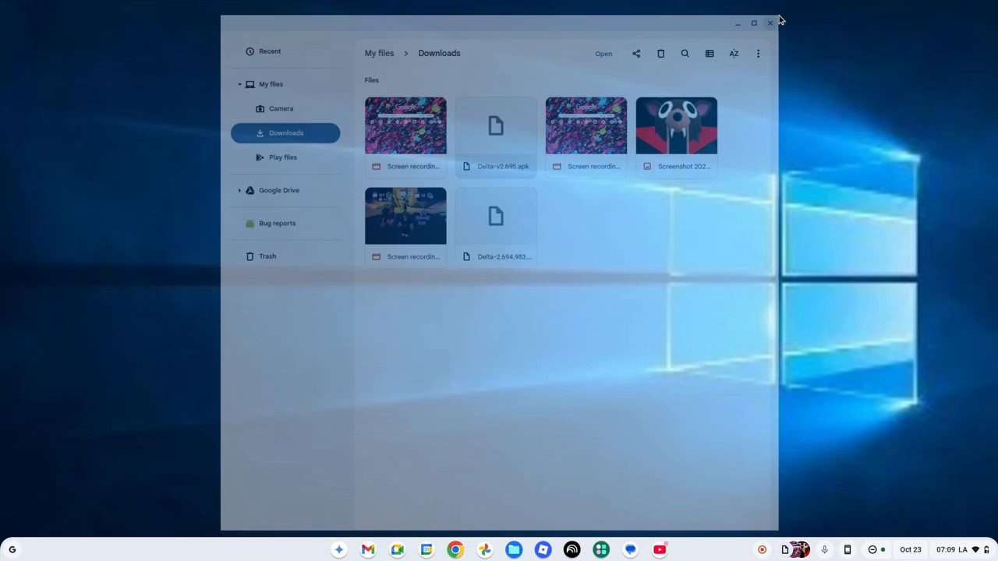
Step: Close the Files window, leaving the ChromeOS desktop showing
click(770, 24)
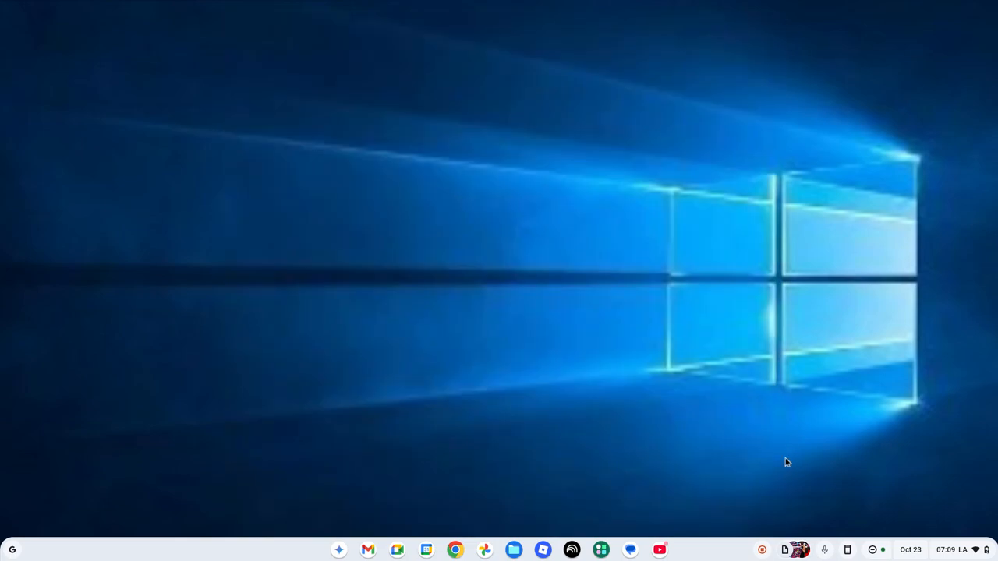
mouse_move(754, 536)
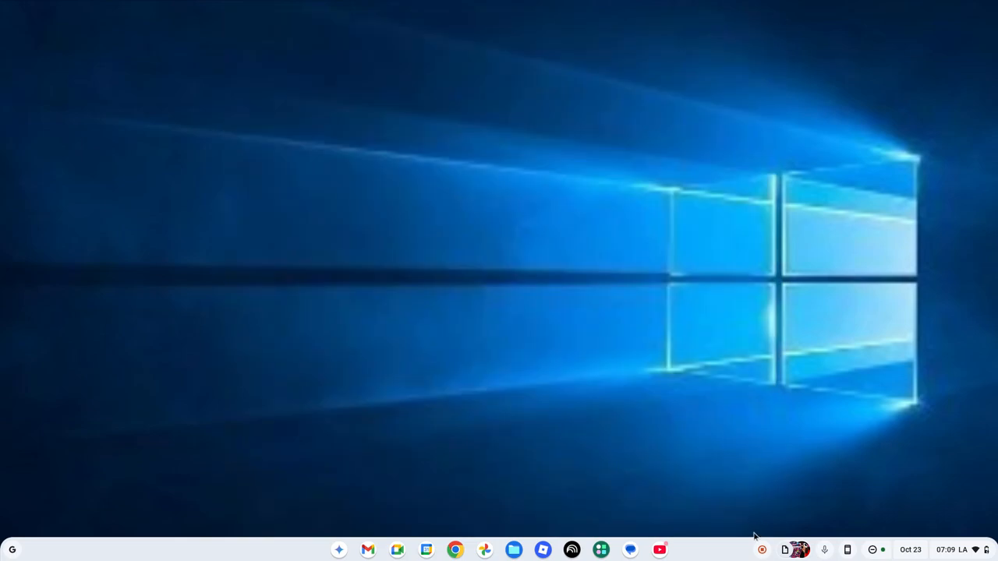
mouse_move(761, 543)
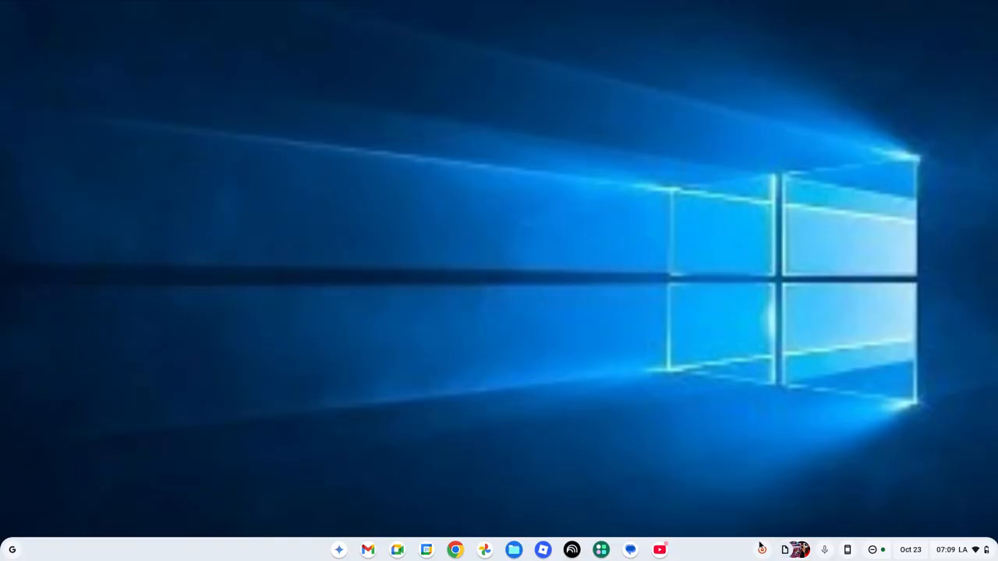